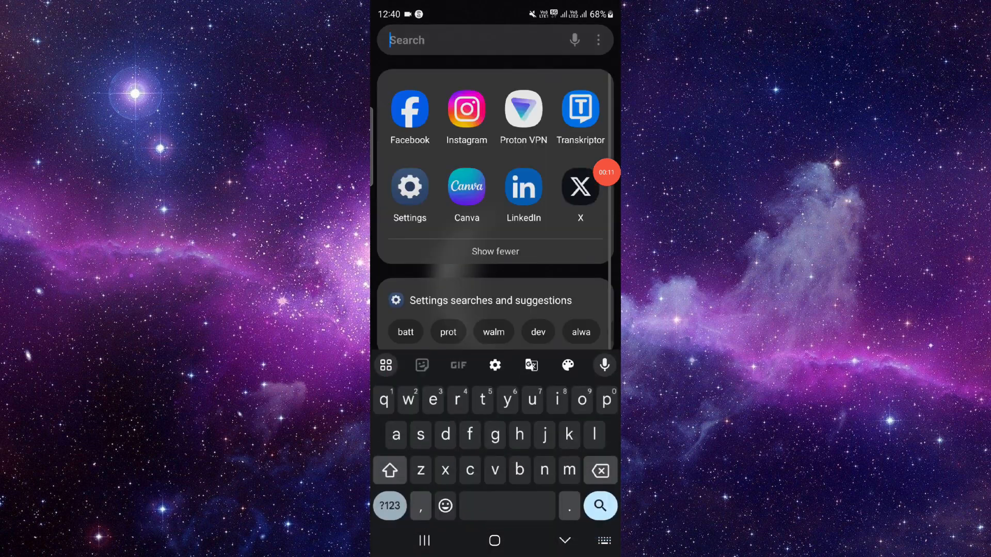
- Launch Instagram, go to your own profile, and open Edit profile
click(465, 110)
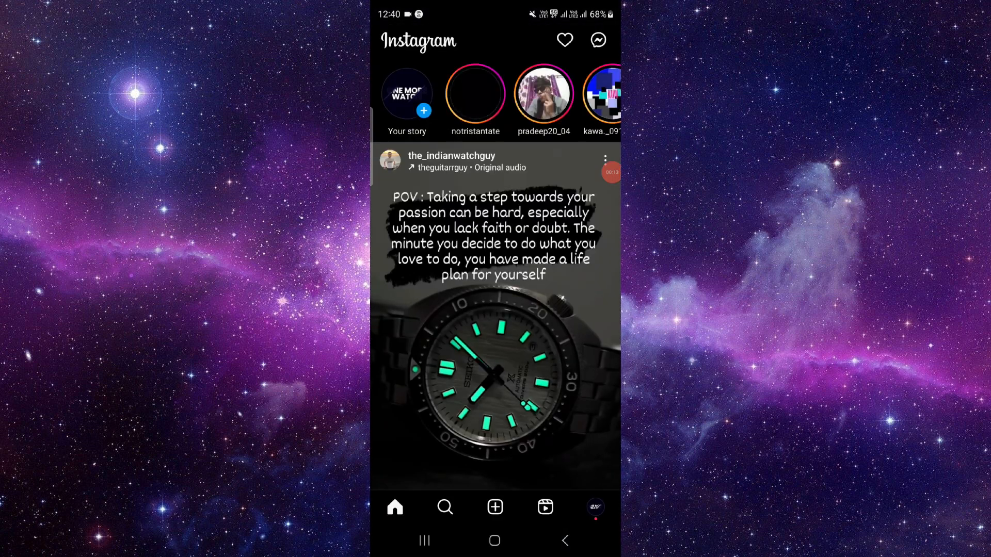
click(594, 506)
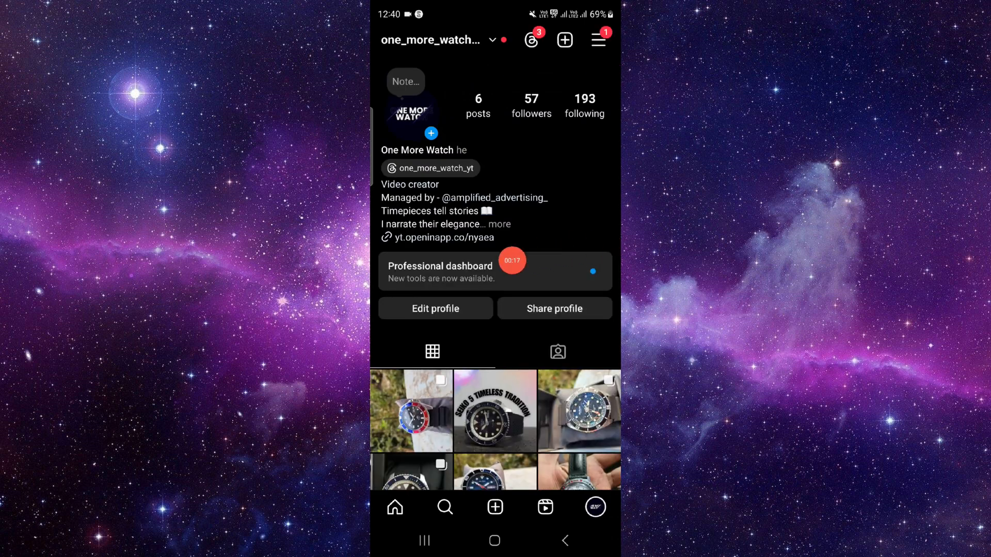
click(434, 308)
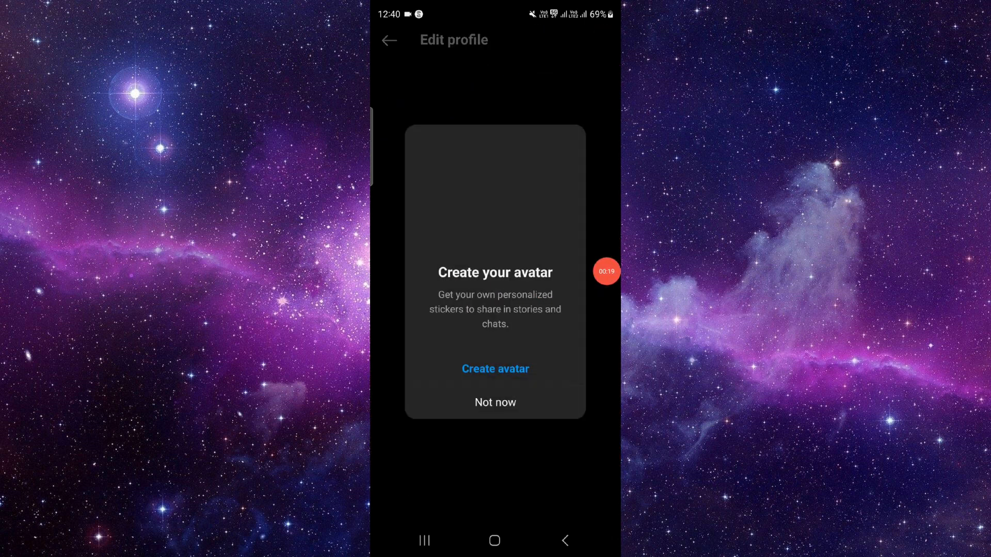
- Dismiss the avatar creation prompt and confirm the username with the checkmark
click(495, 402)
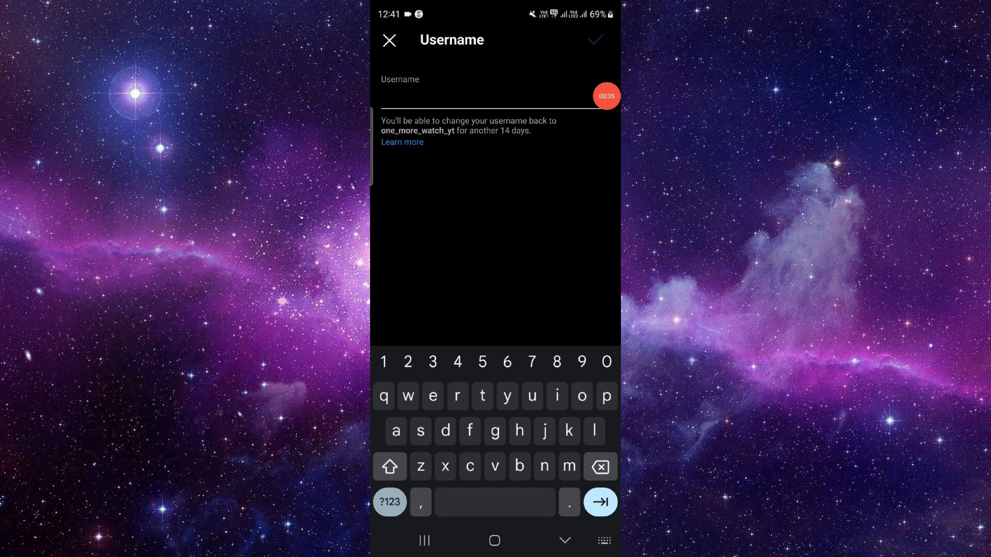
click(389, 40)
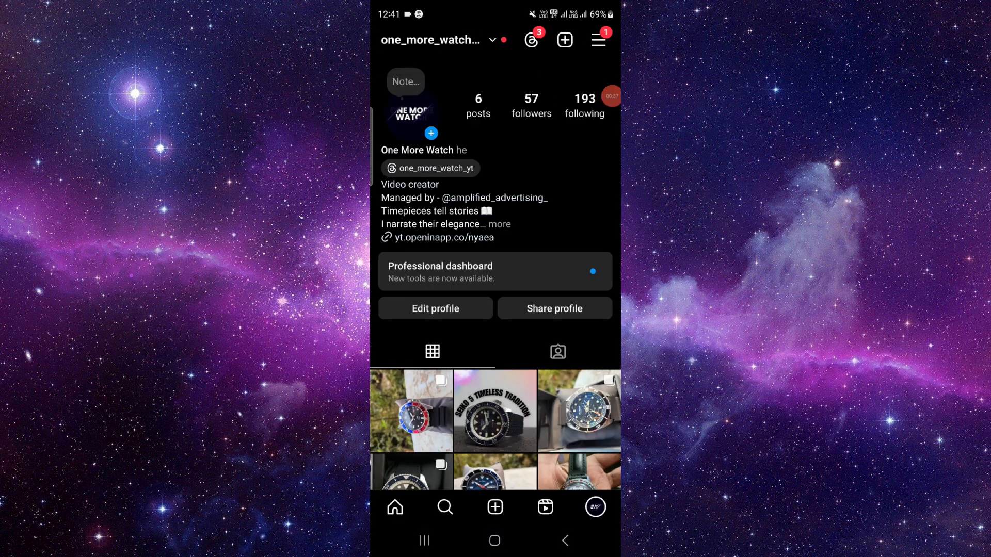